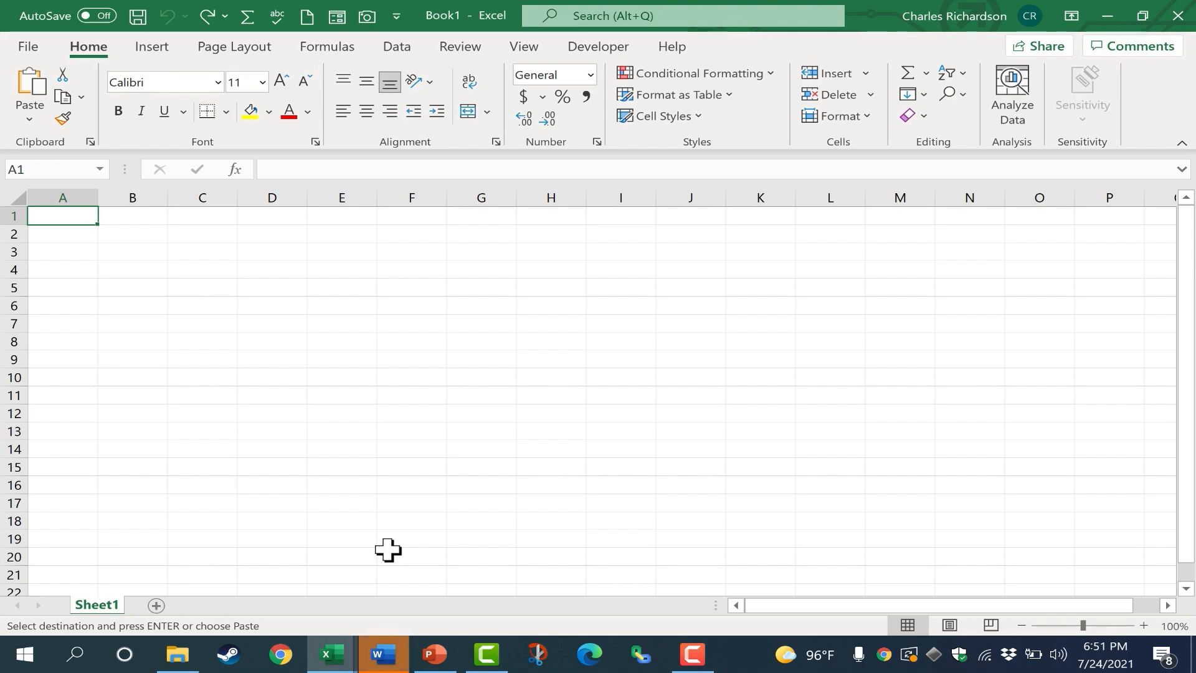
Paste the sales data table into Sheet1 starting at cell A1
key(ctrl+v)
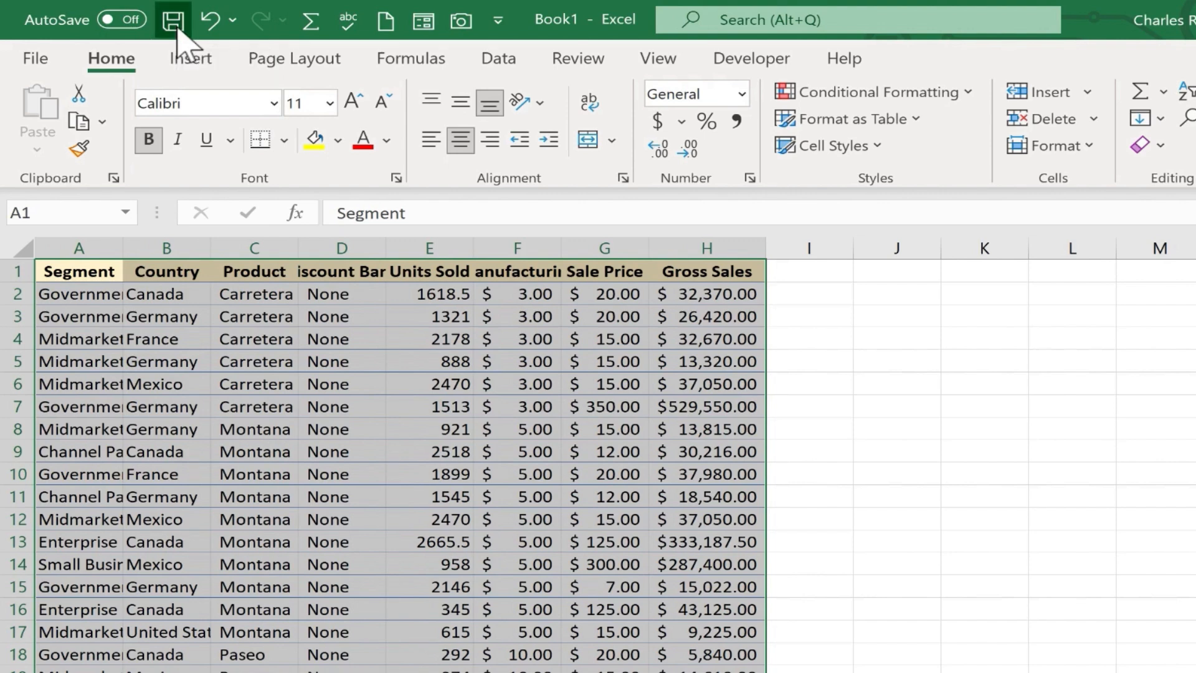
From Book1's save prompt, set the Dropbox folder as the default save location
click(171, 20)
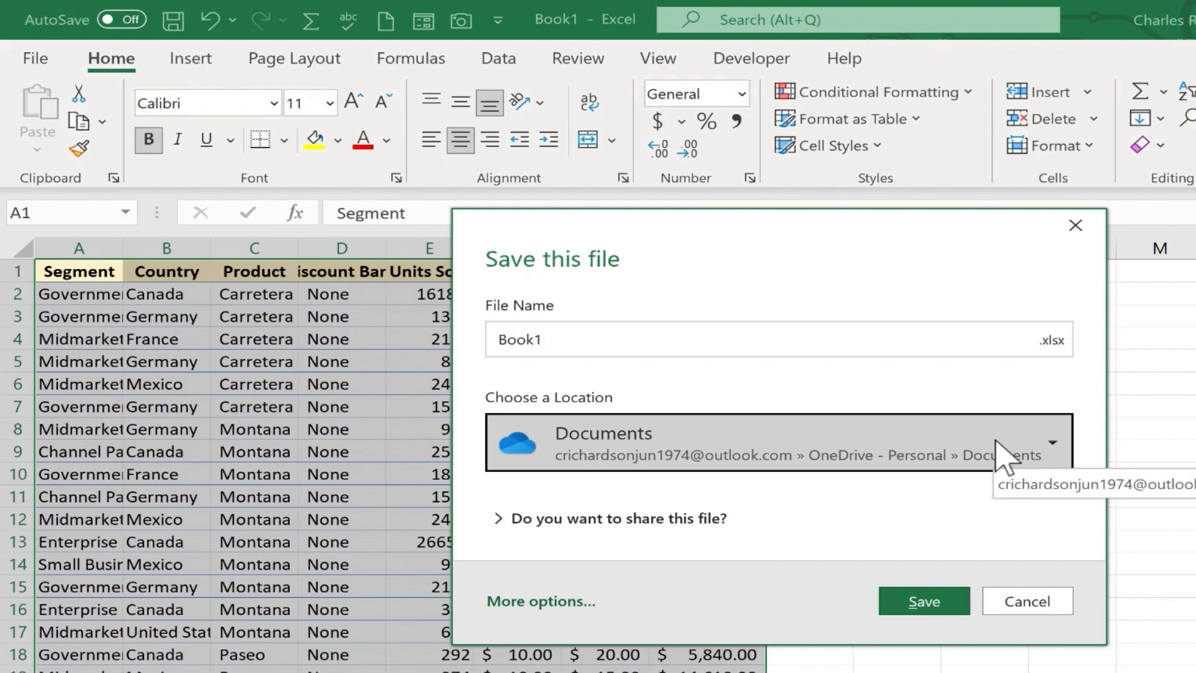
click(1052, 442)
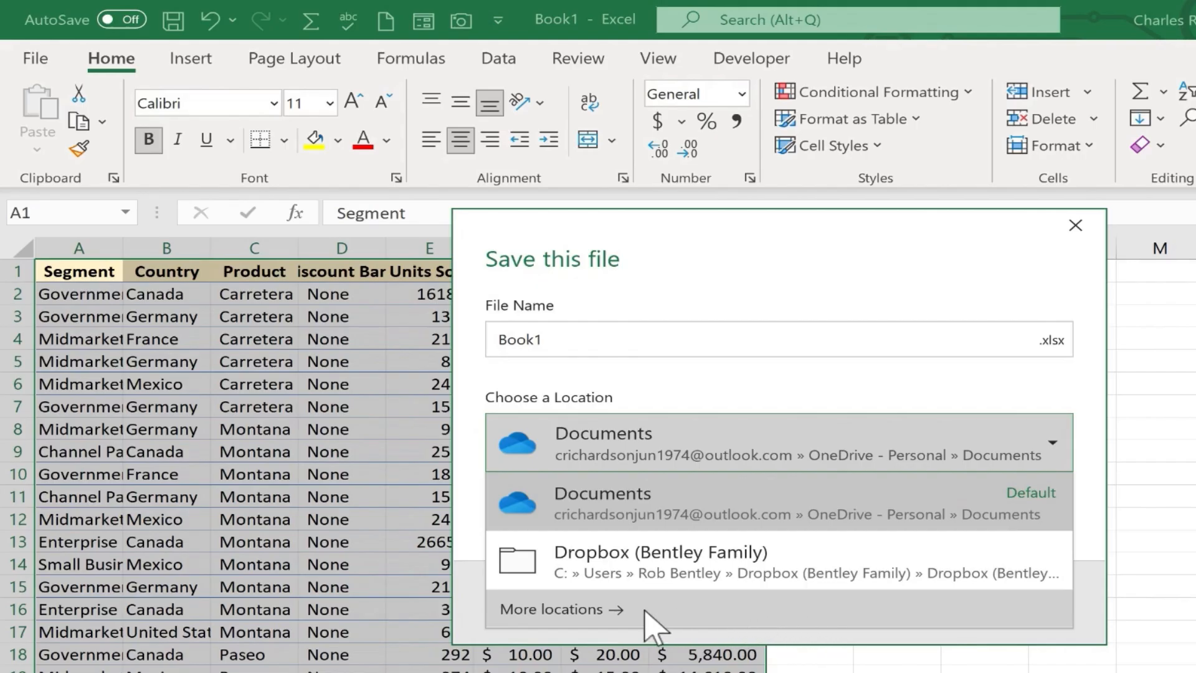
mouse_move(802, 556)
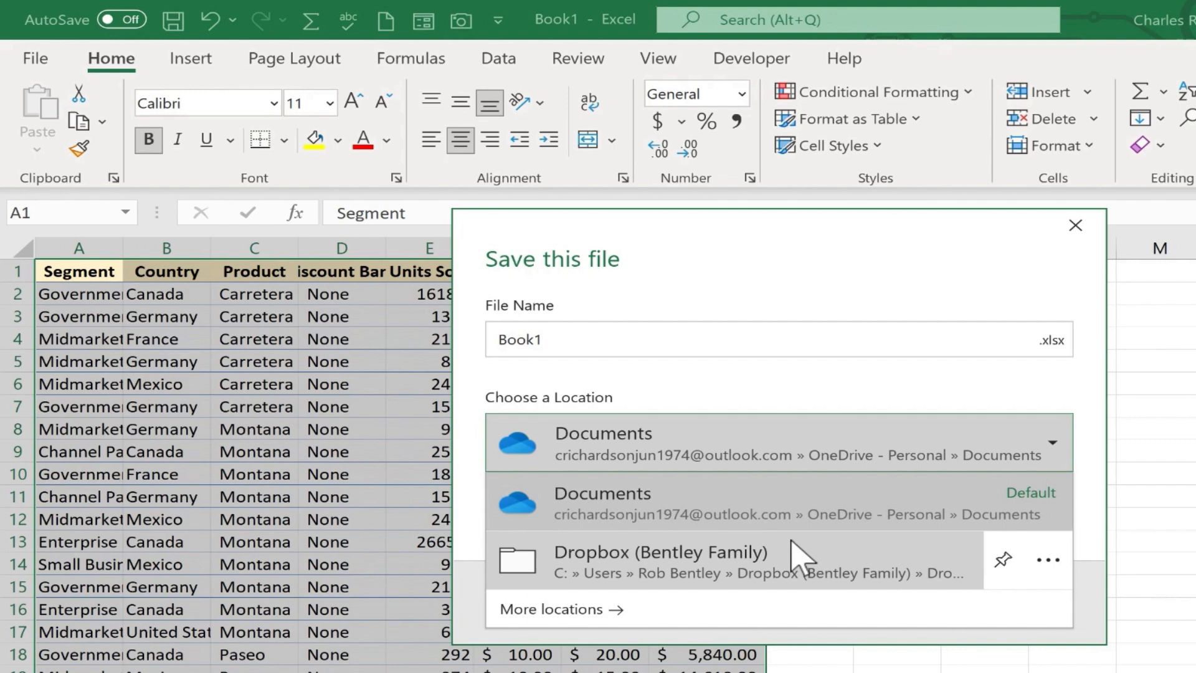
mouse_move(828, 553)
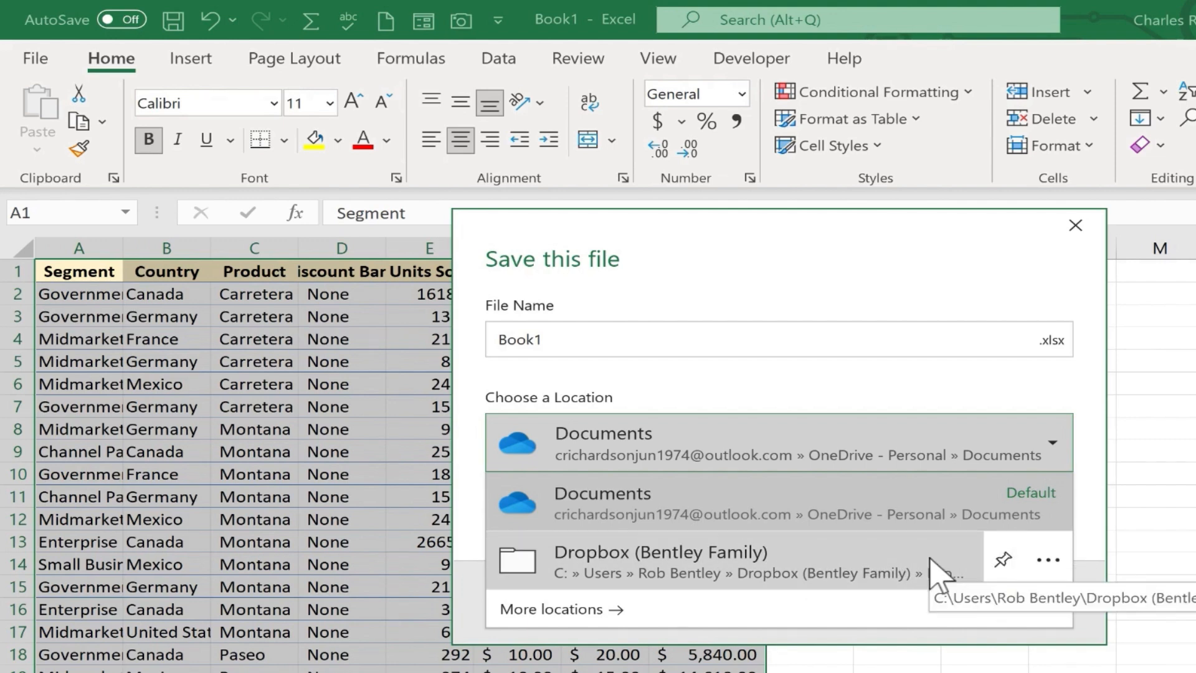
mouse_move(969, 576)
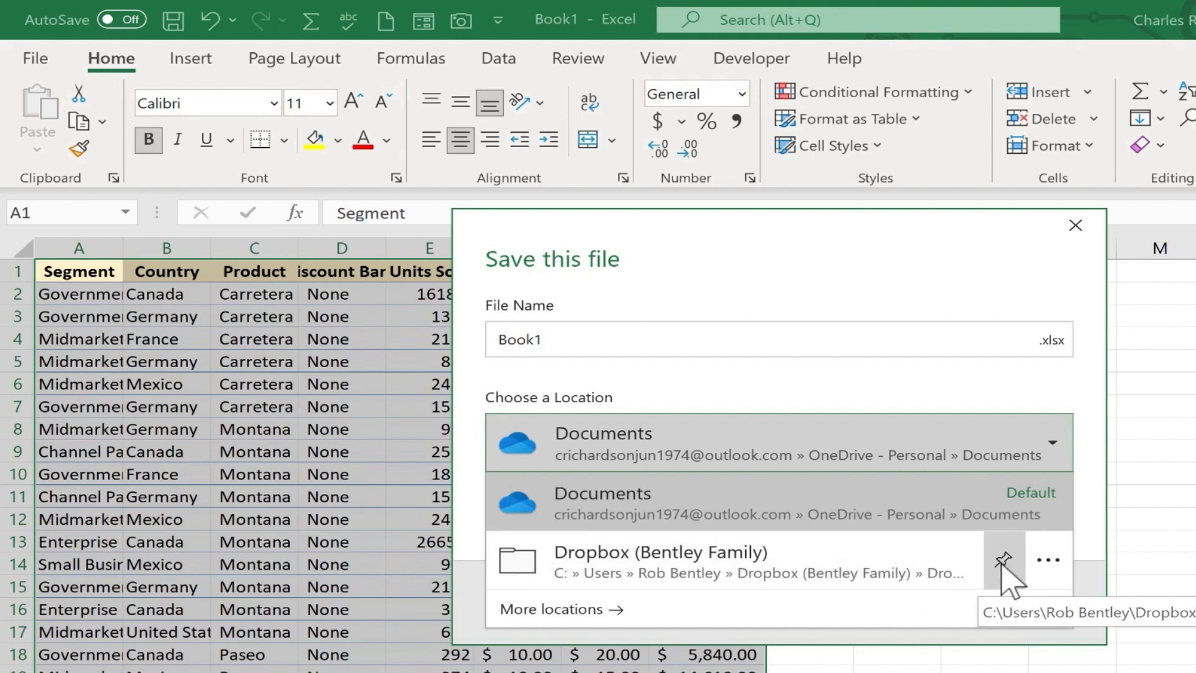
mouse_move(1068, 572)
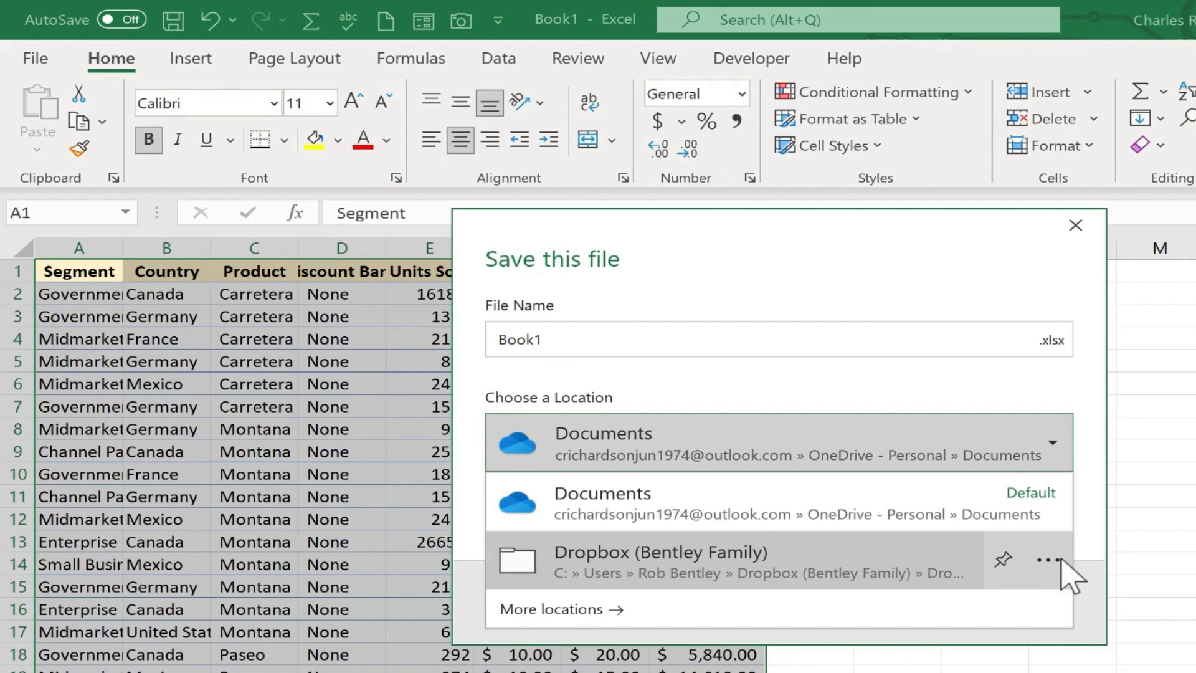
click(1049, 560)
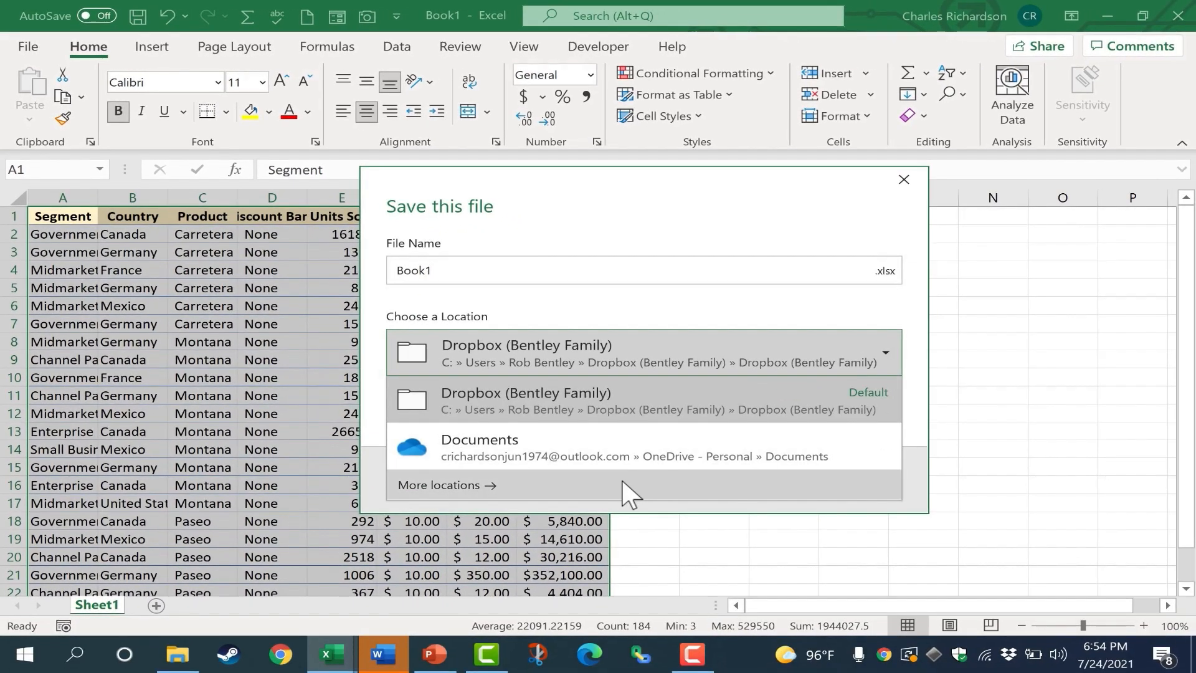
Create Book2 with sample text in B2 and bring up its save prompt
click(447, 485)
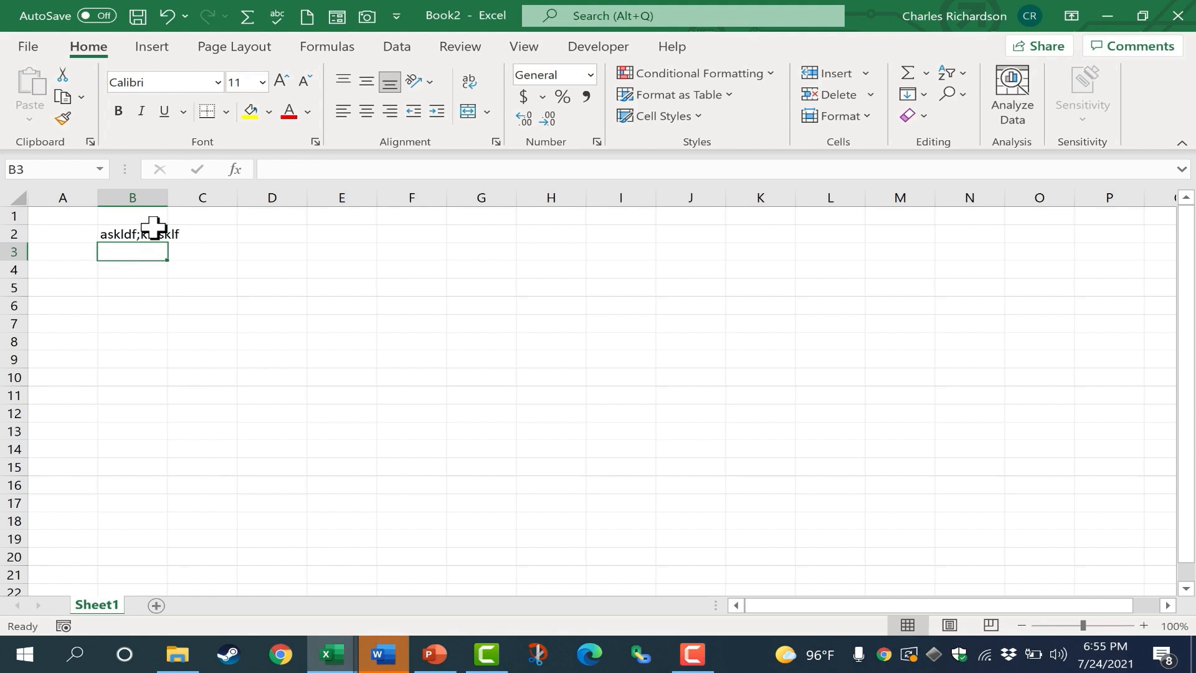
click(136, 15)
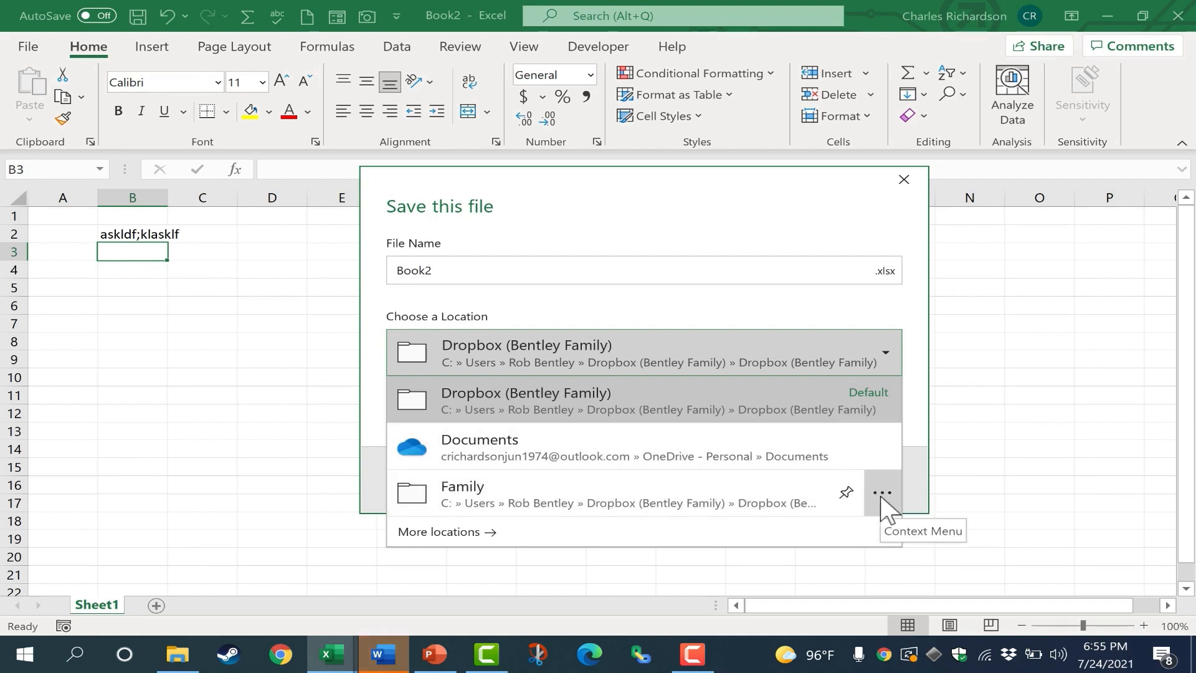
Pin the Family folder to the location list and save Book2 into Family
click(883, 492)
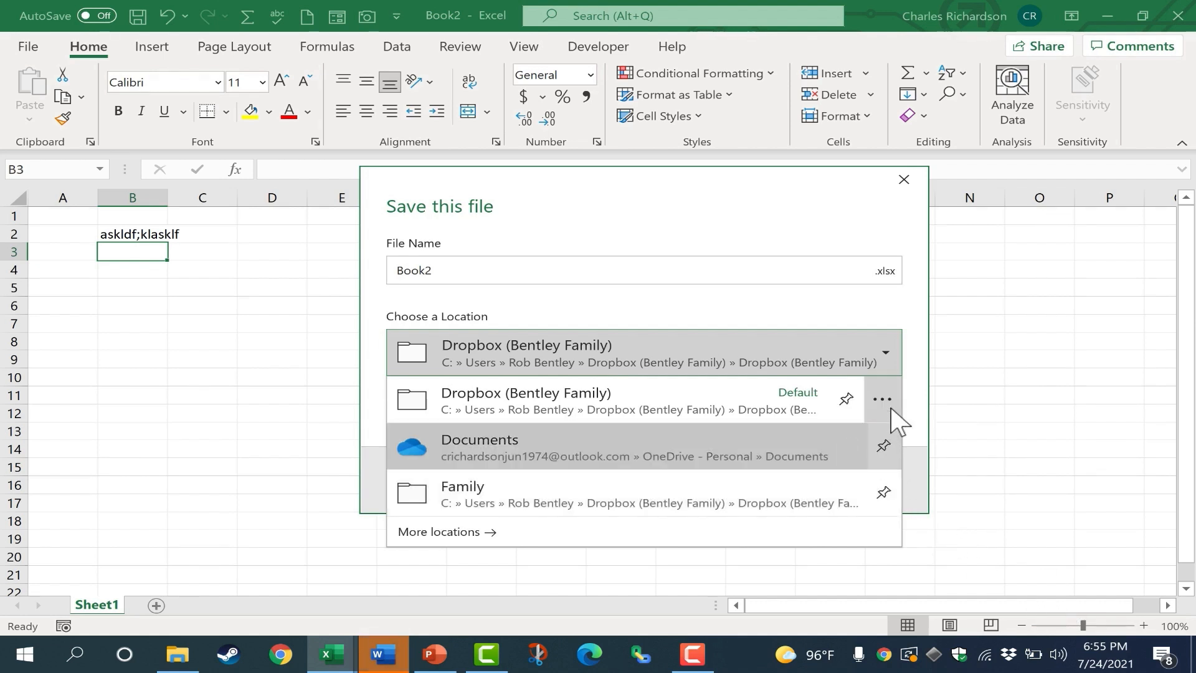
mouse_move(877, 457)
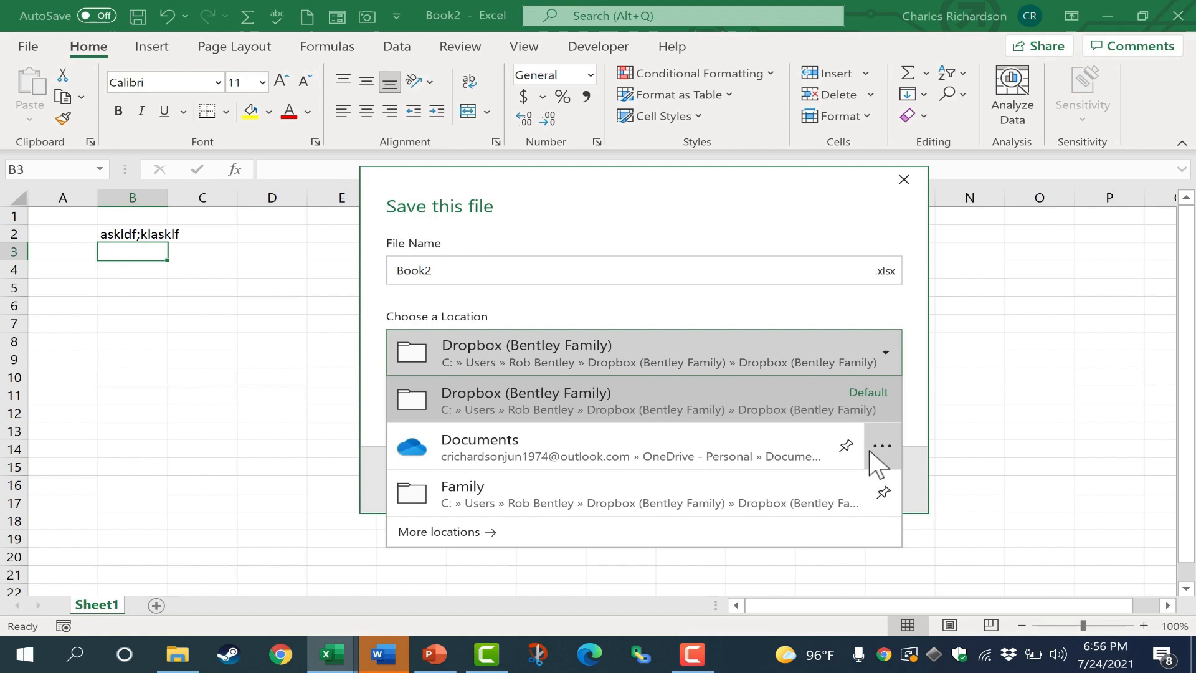
mouse_move(914, 497)
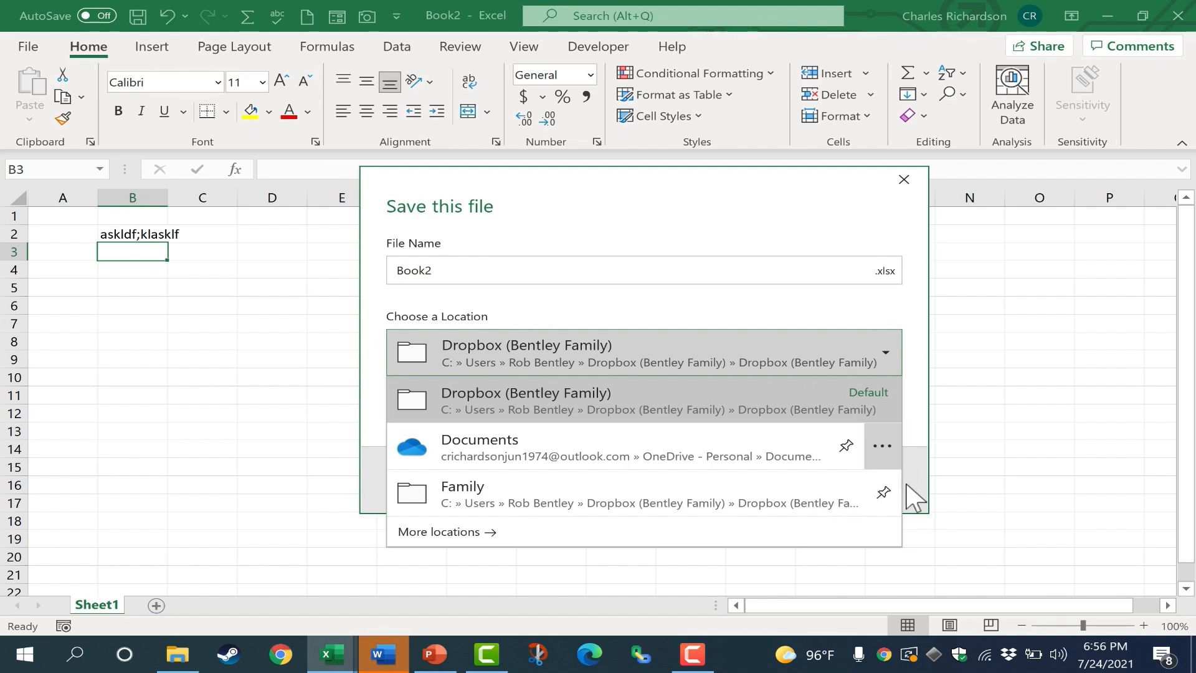
mouse_move(733, 439)
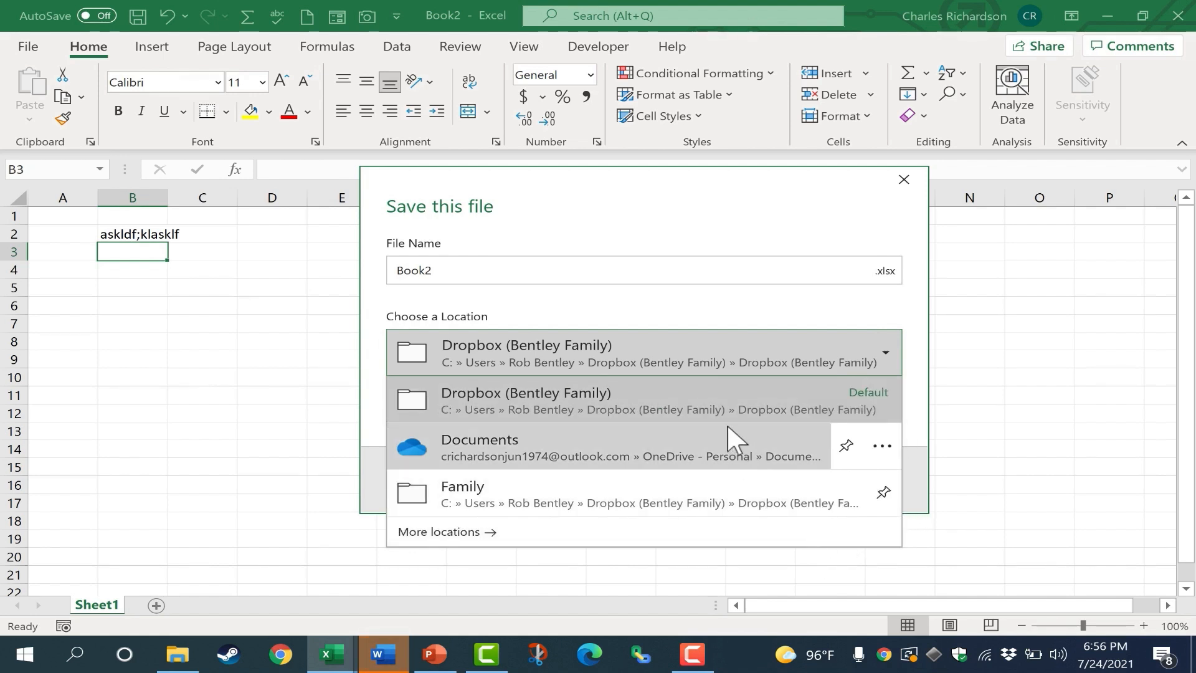
mouse_move(800, 417)
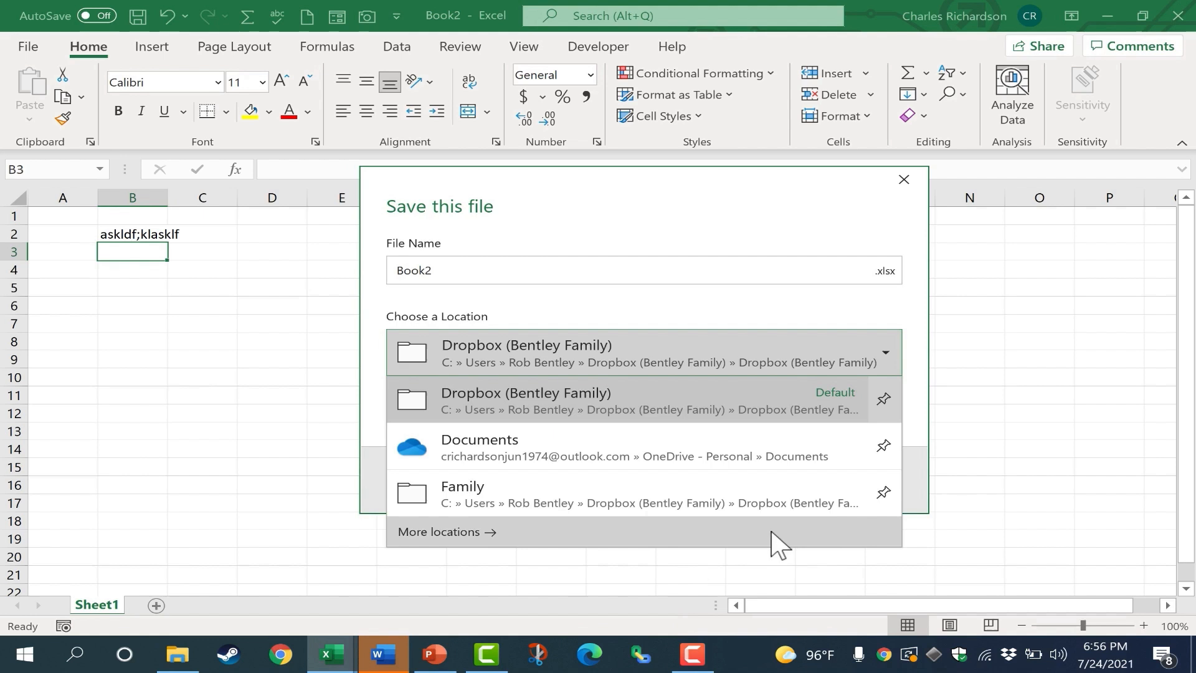
mouse_move(924, 409)
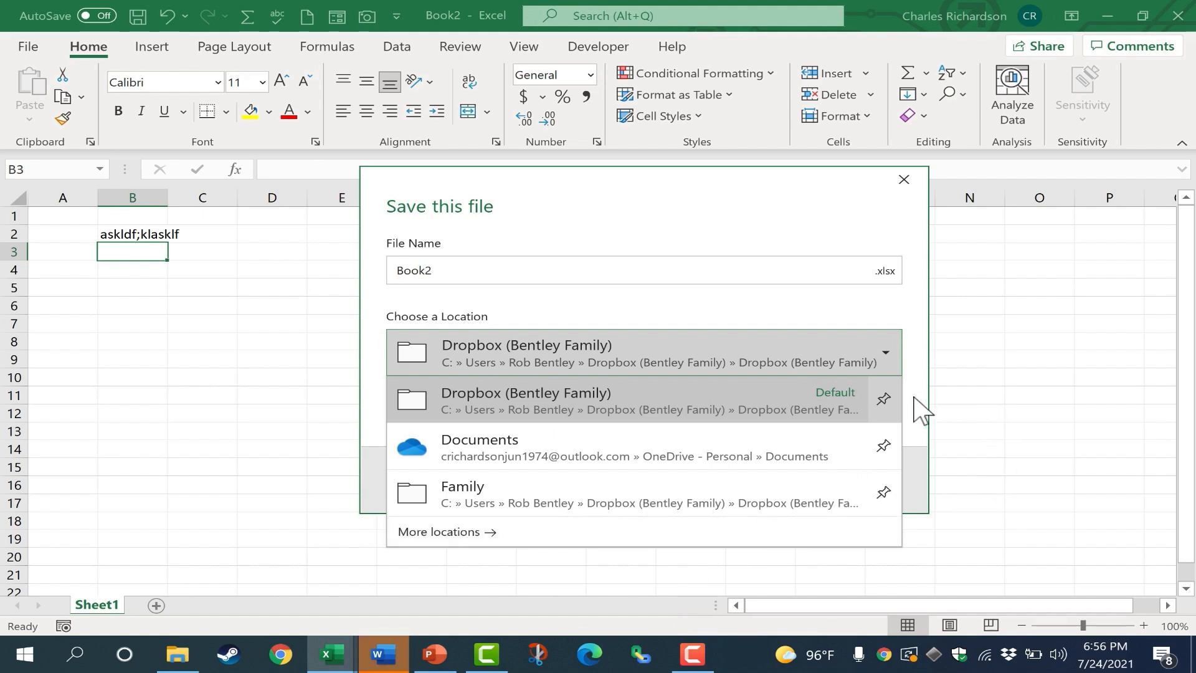
click(461, 495)
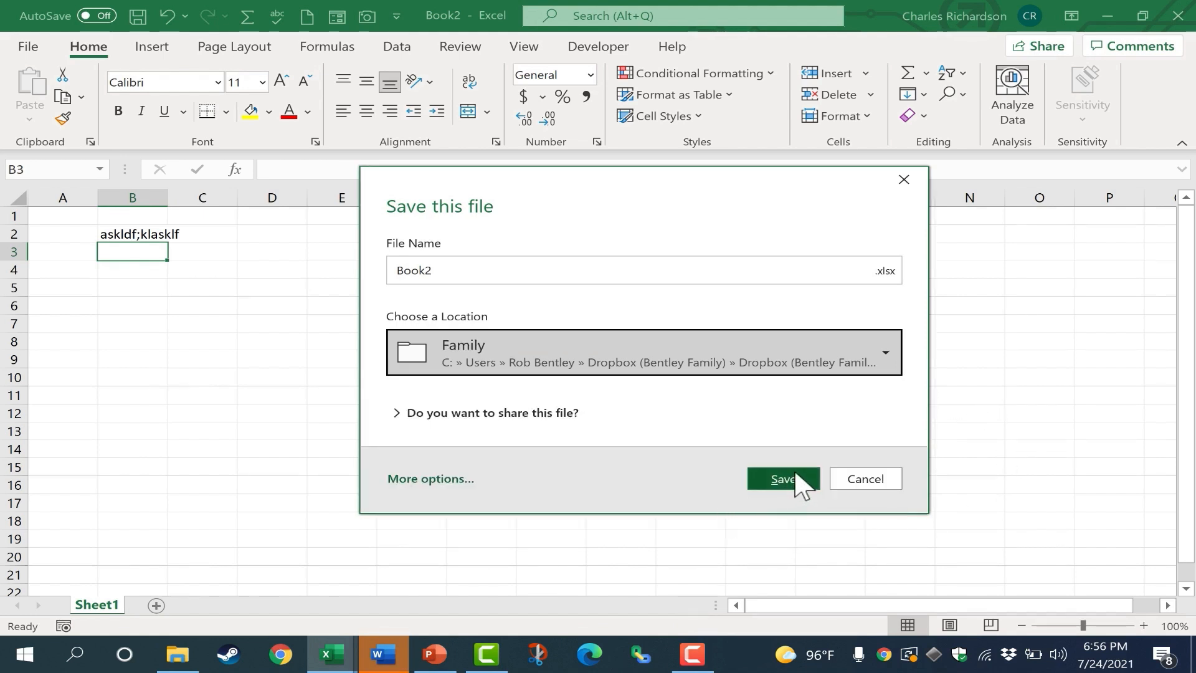
click(783, 478)
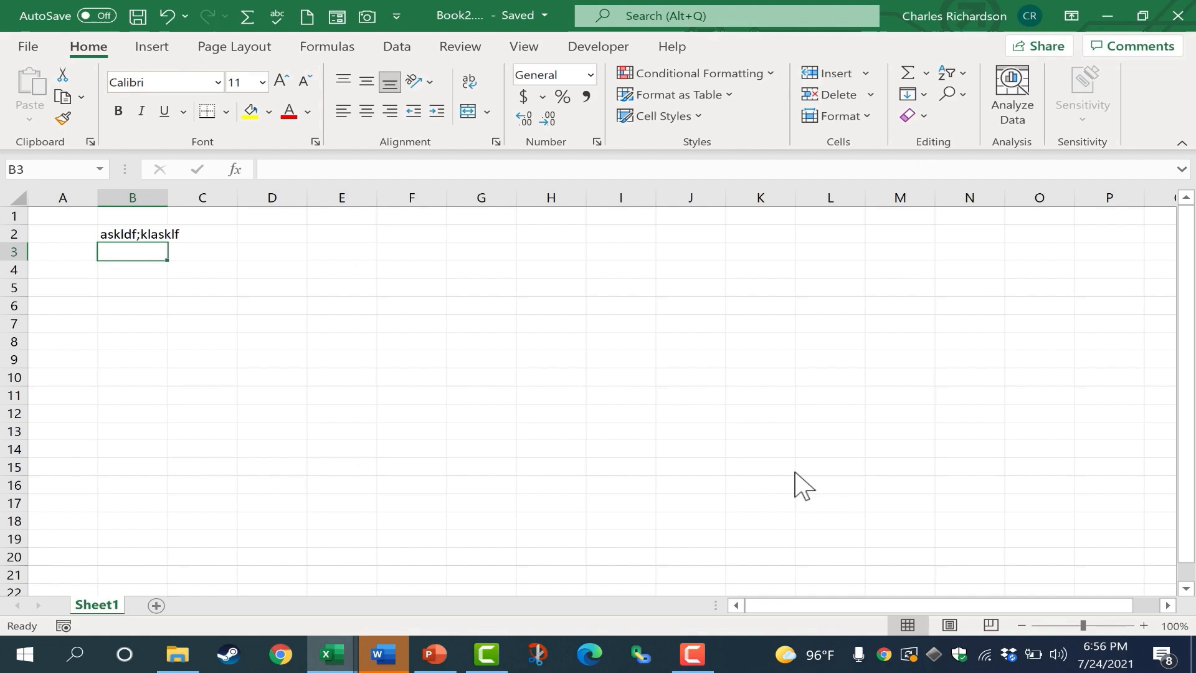
click(381, 655)
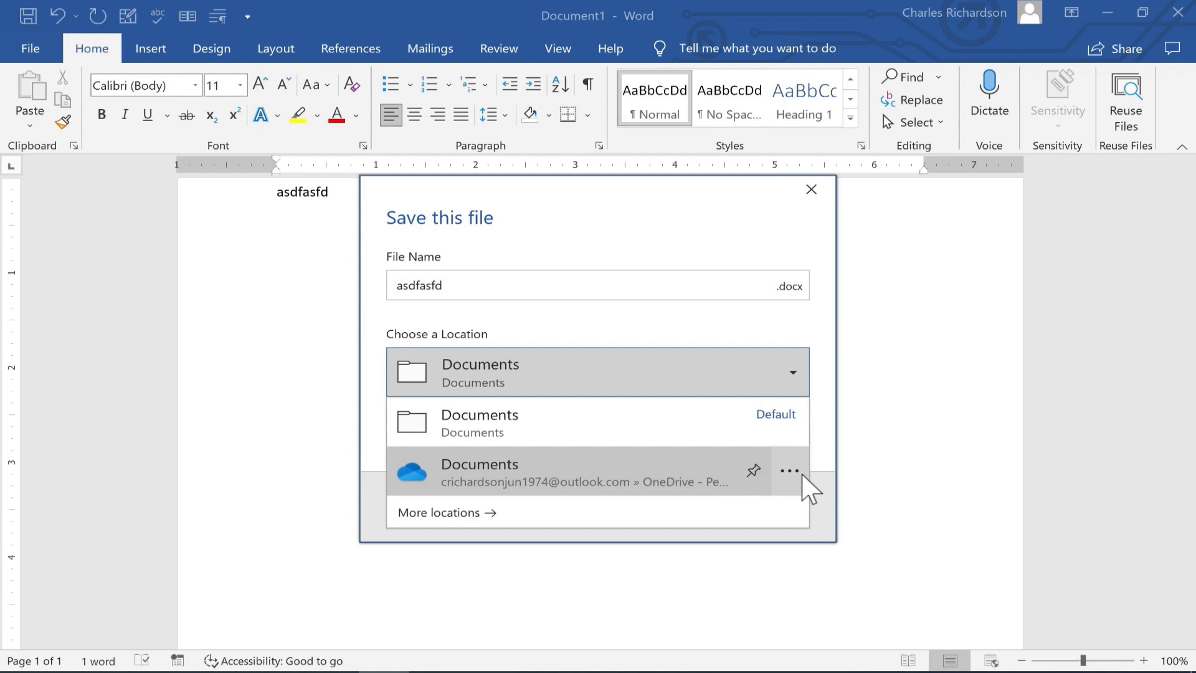
mouse_move(672, 496)
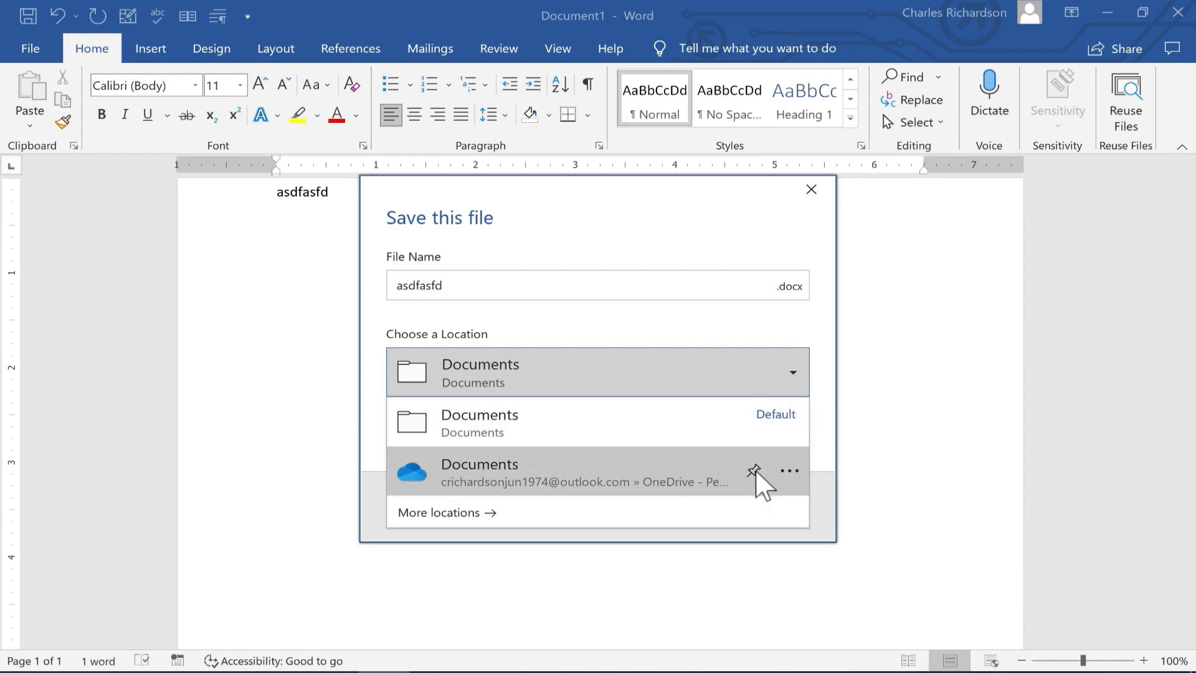
Pin OneDrive Documents in Word's save prompt and make it the default location
click(790, 471)
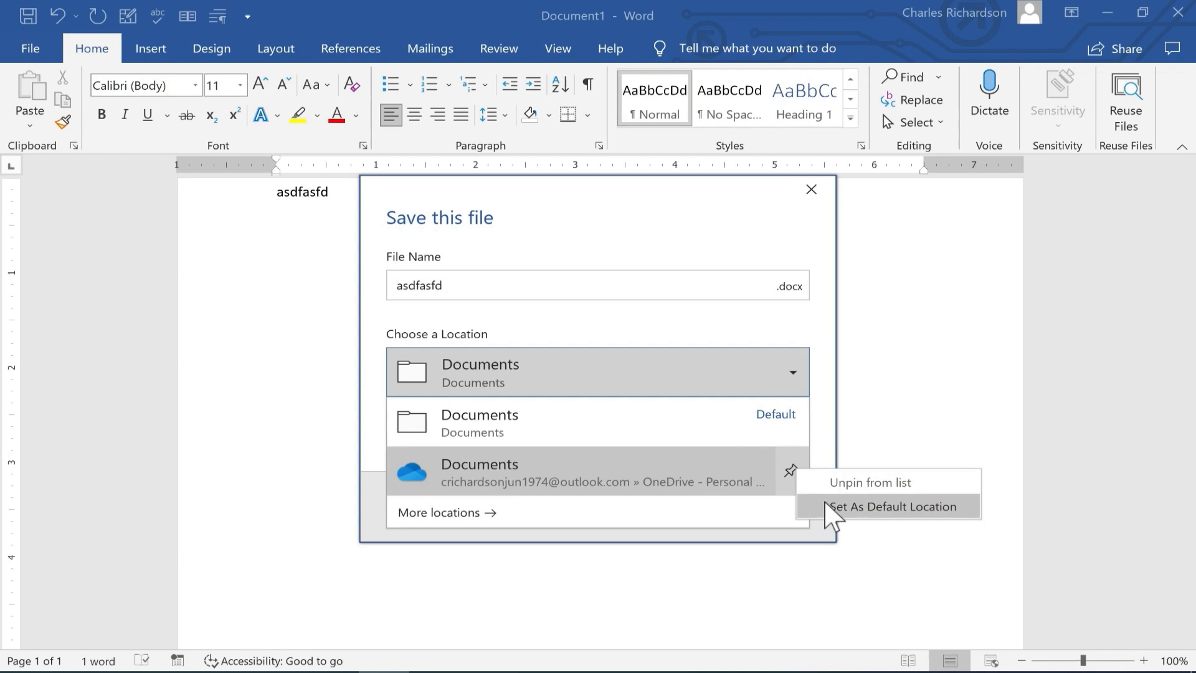
click(891, 506)
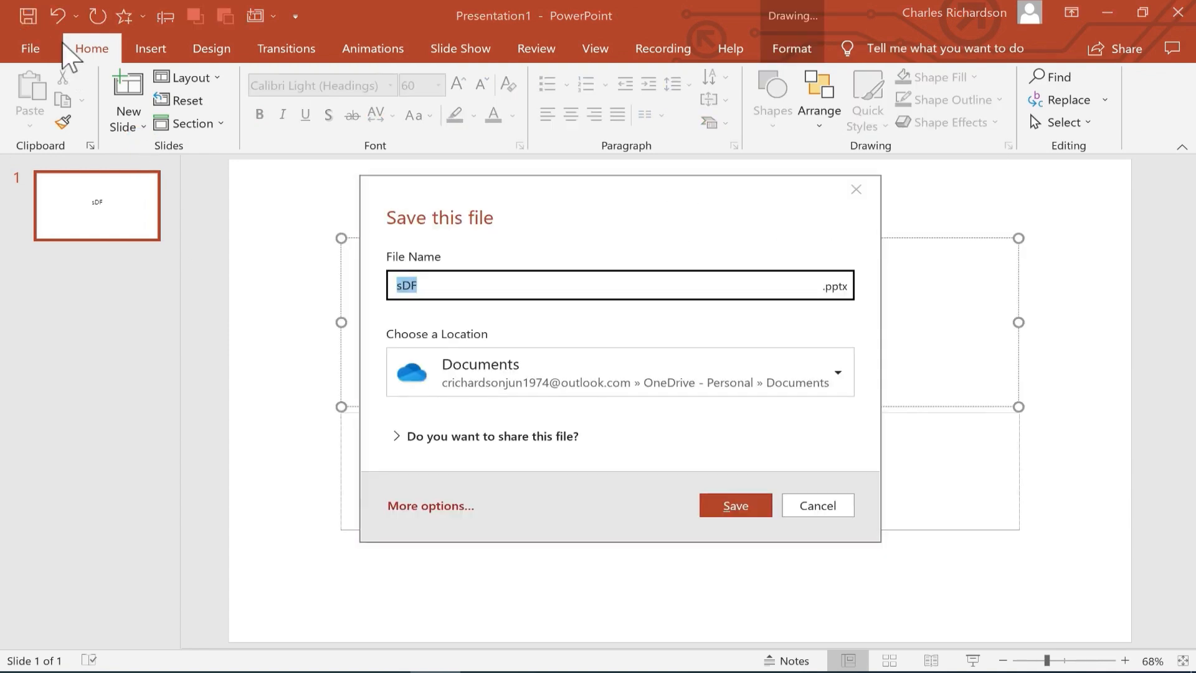
Pin the Documents to Upload to Patreon folder in PowerPoint's save location list
click(837, 373)
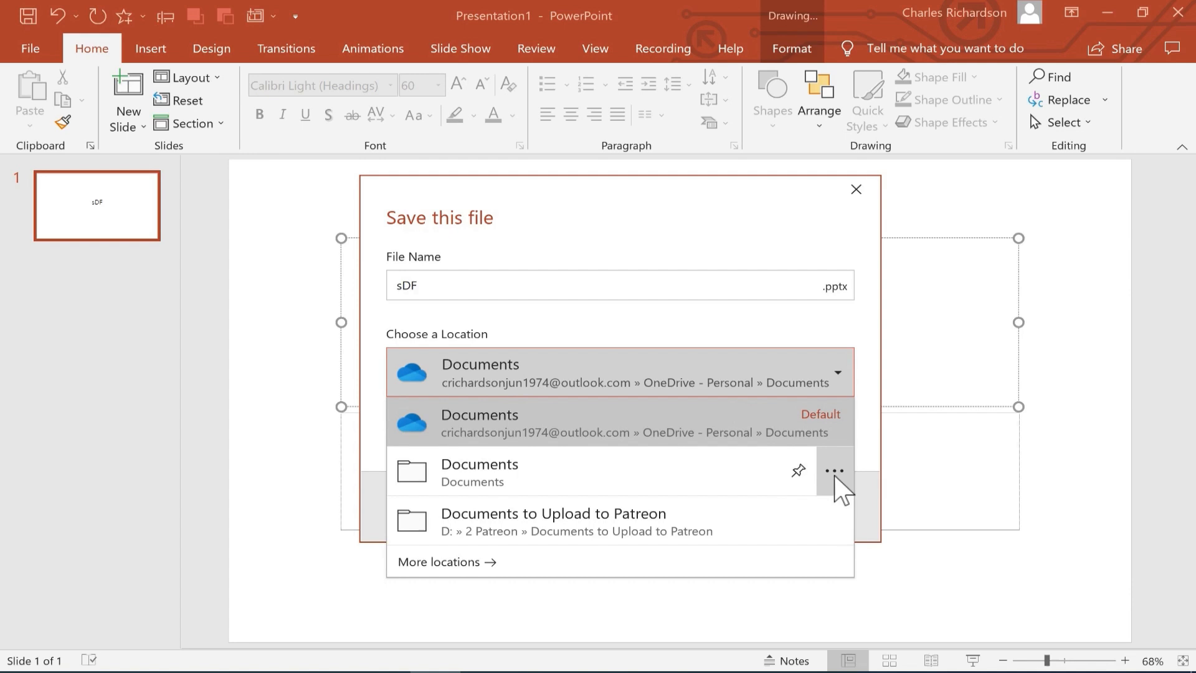
click(833, 471)
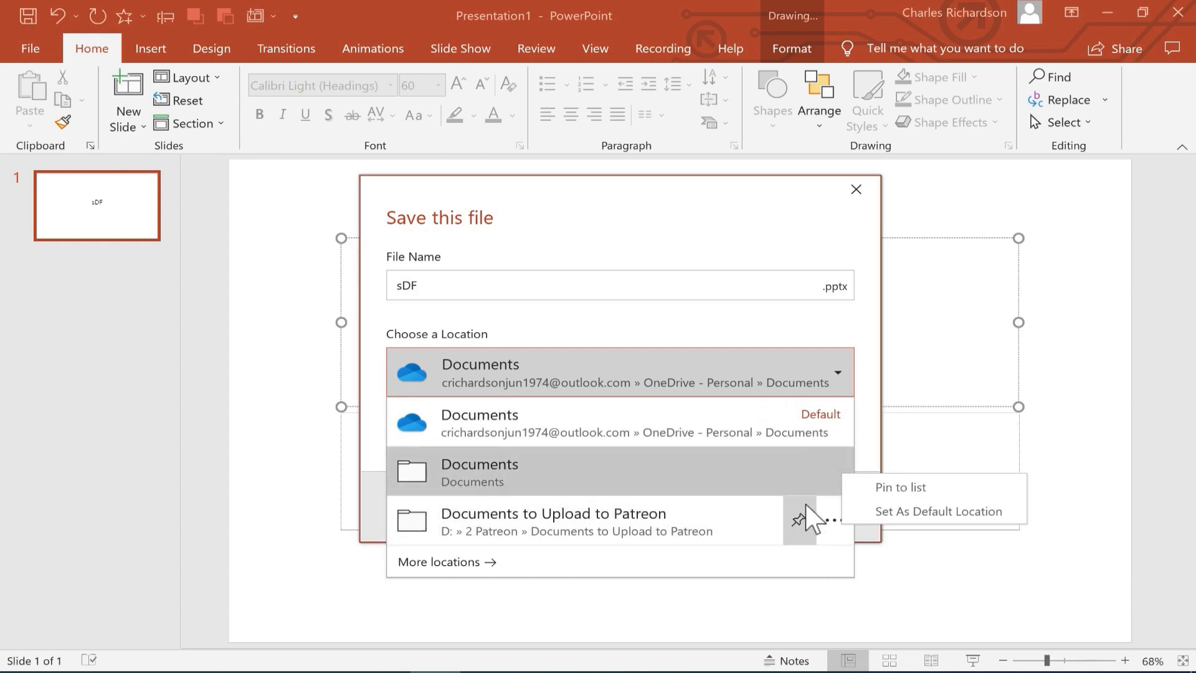
click(855, 190)
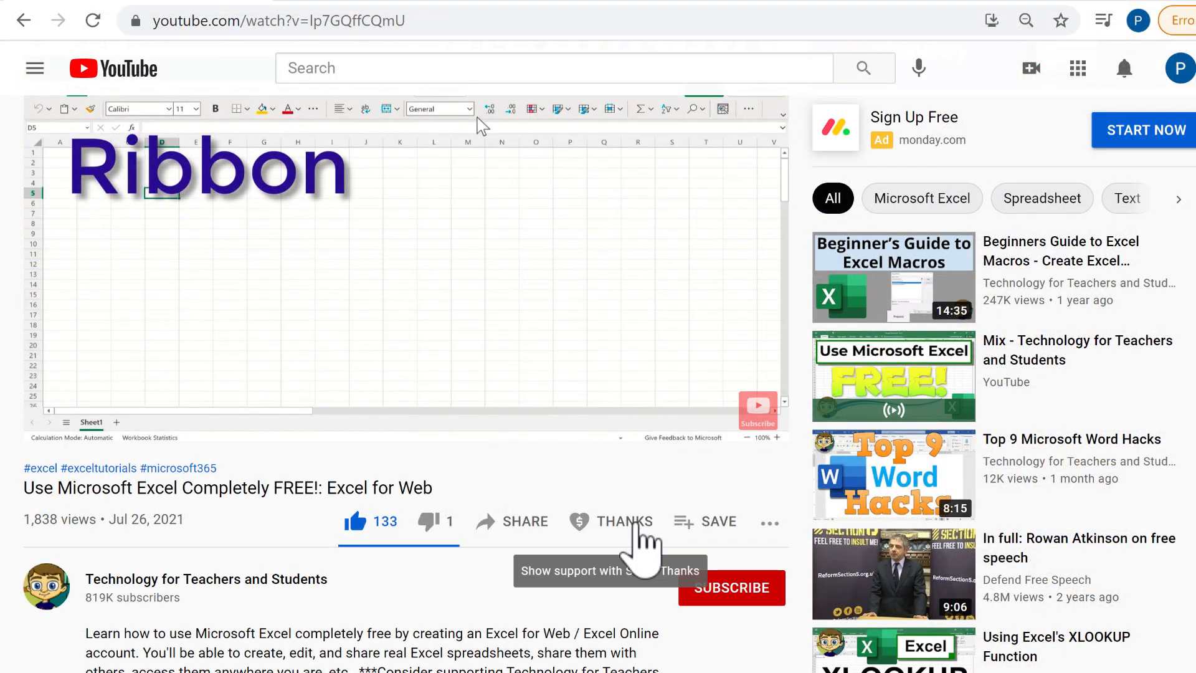
Bring up the Super Thanks tip options for the Excel for Web tutorial video
click(623, 521)
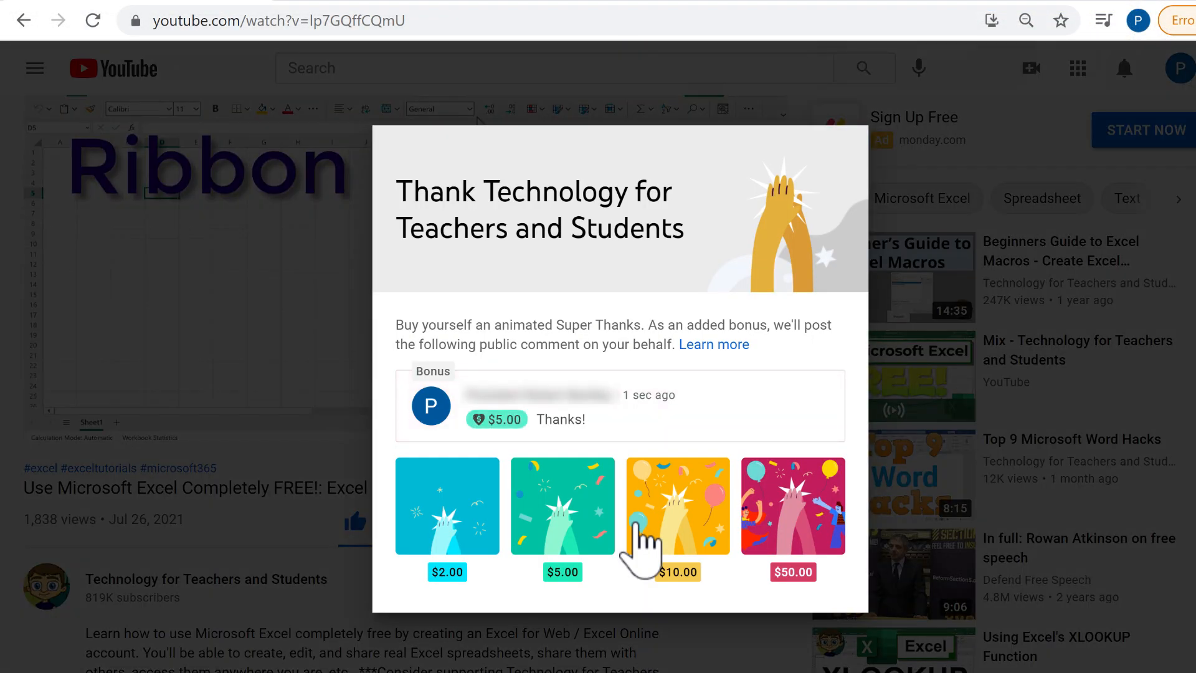